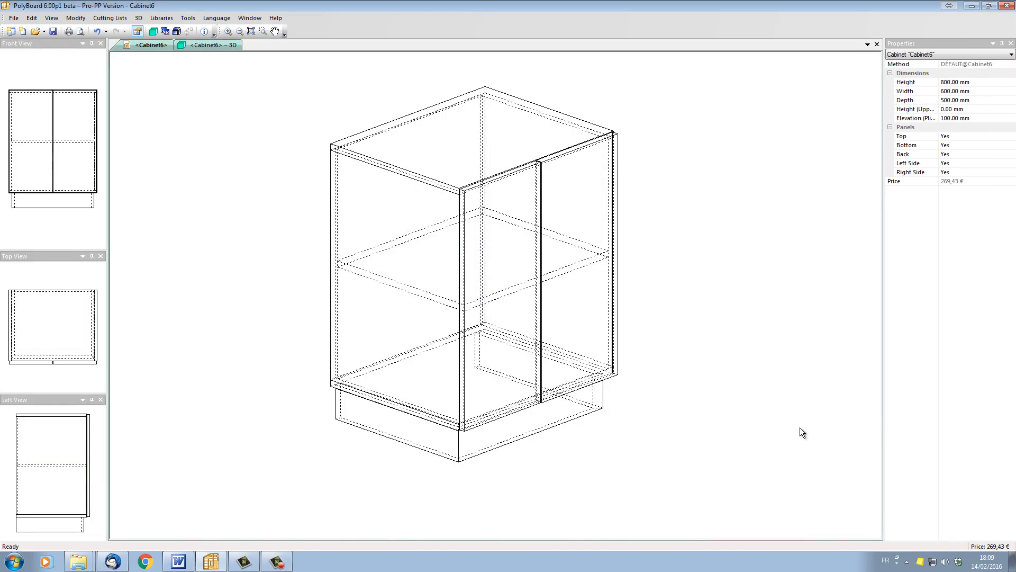
Enable the exploded view of the 800 × 600 × 500 mm two-door base cabinet
left_click(176, 31)
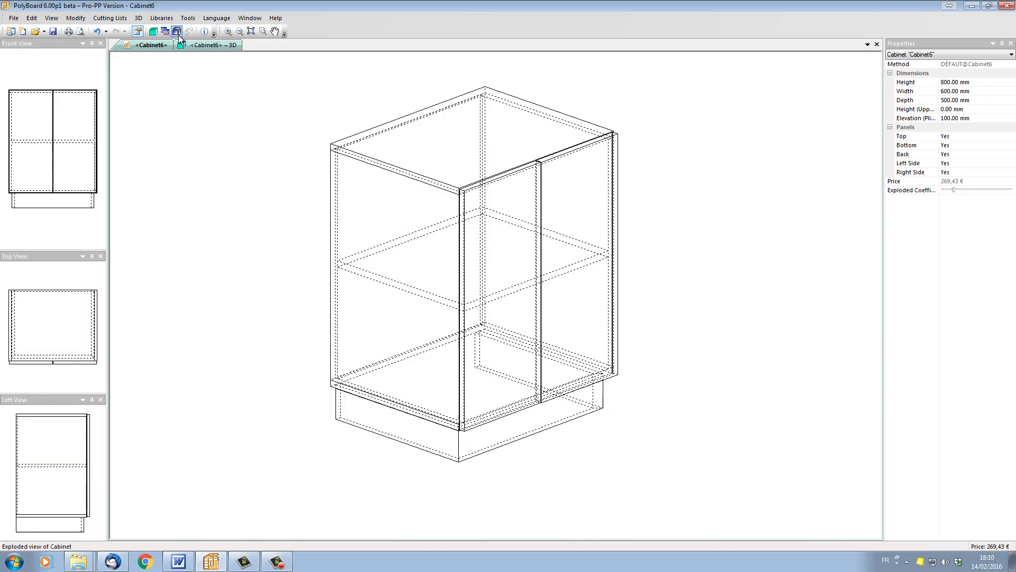
Pull the cabinet panels apart in 3D with numbered tags and visible fittings
left_click(177, 31)
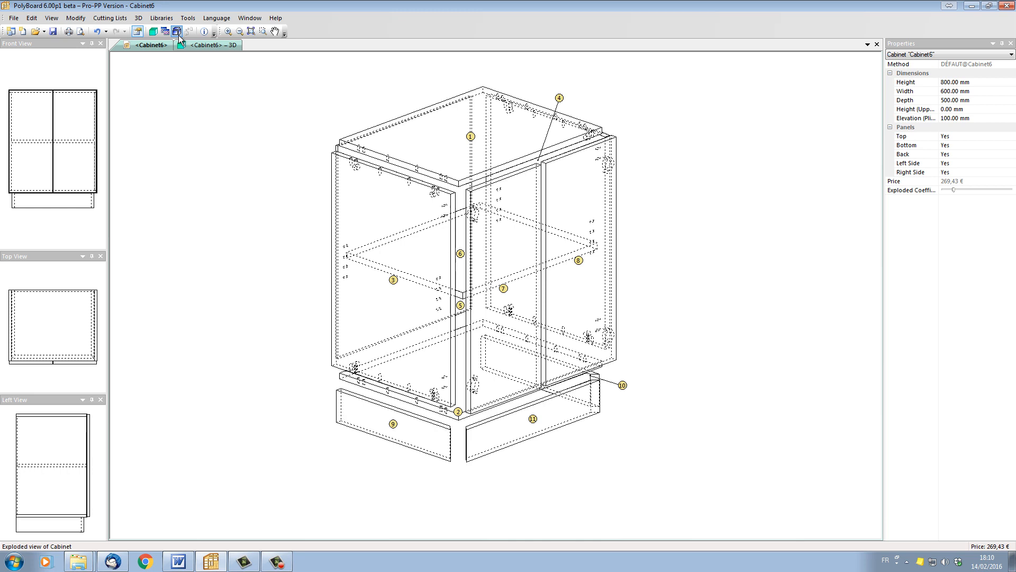
left_click(176, 30)
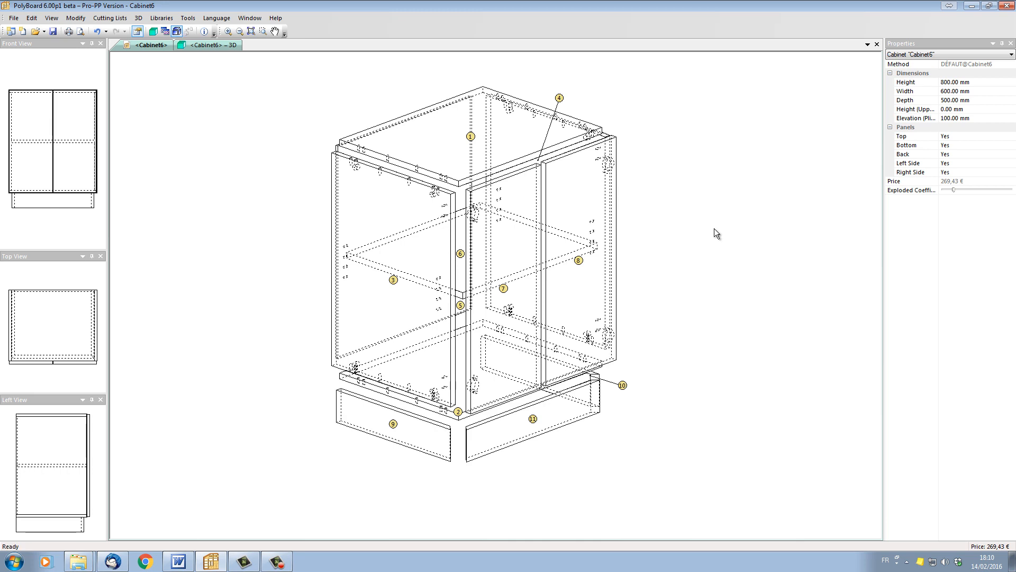
mouse_move(965, 219)
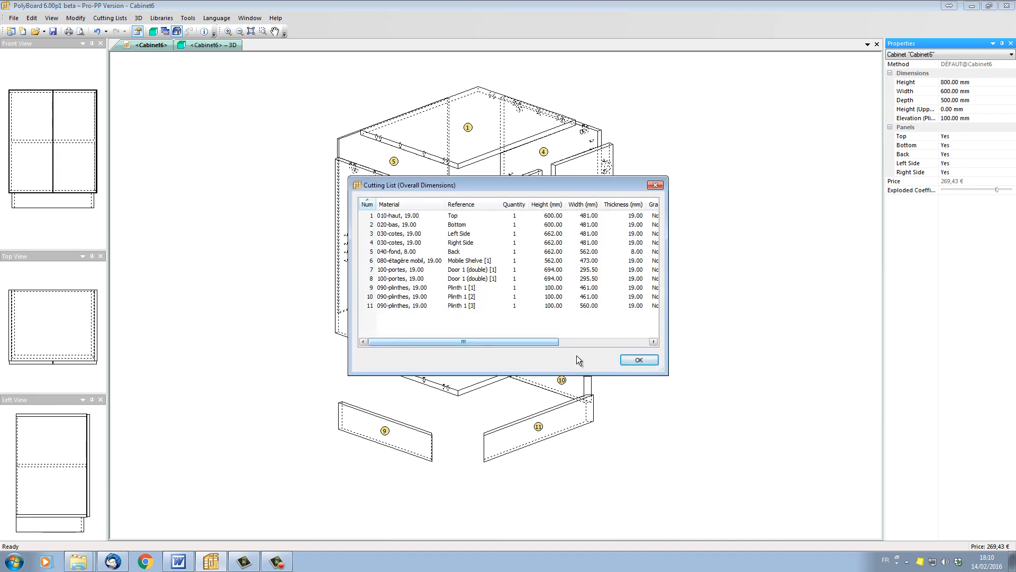
Close the reviewed cutting list and preview the printed workshop documents via File > Print Preview
left_click(12, 18)
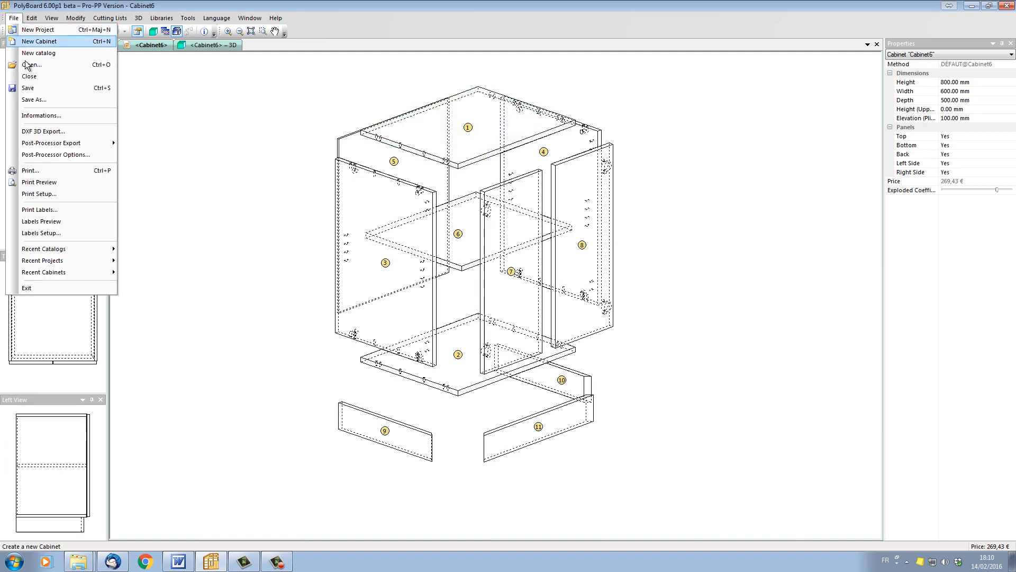
left_click(39, 183)
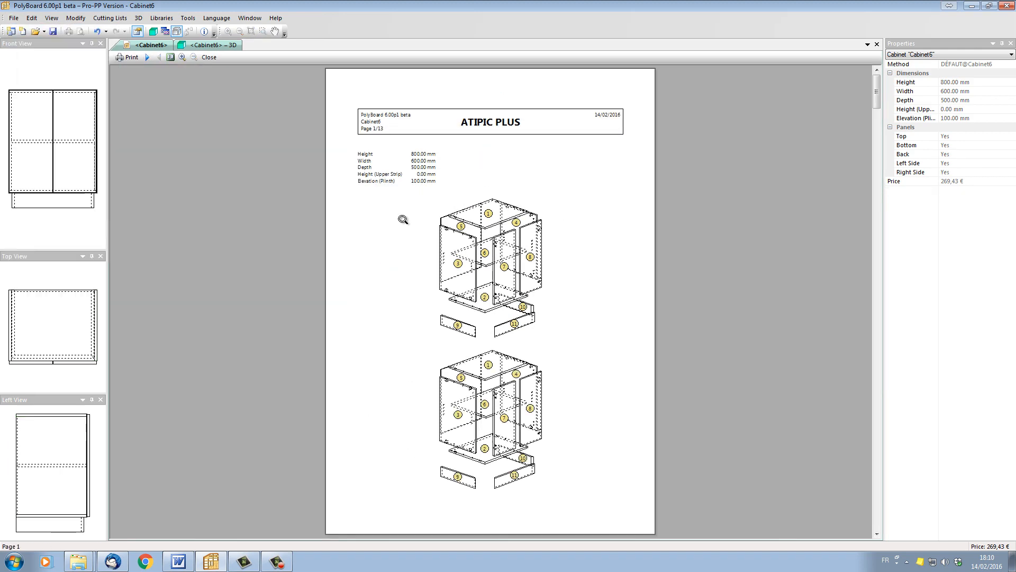